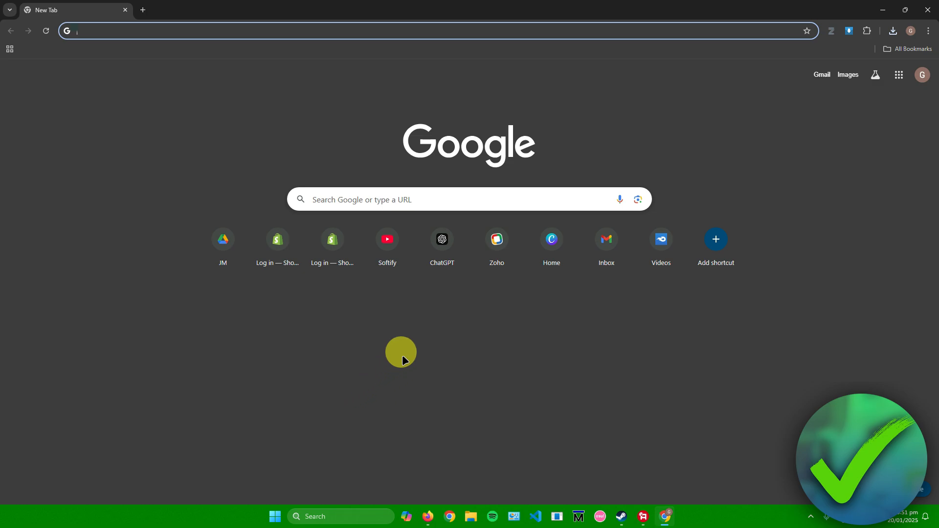
pyautogui.moveTo(849, 181)
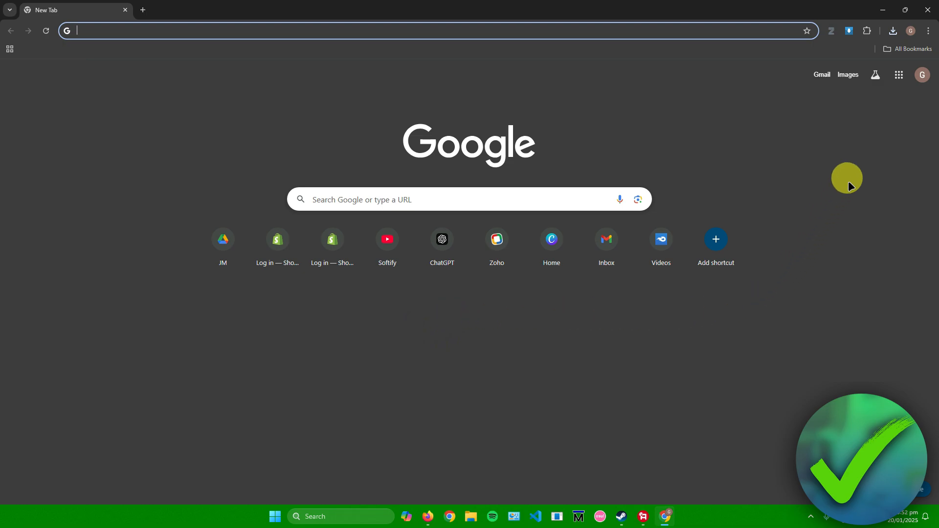
pyautogui.moveTo(928, 30)
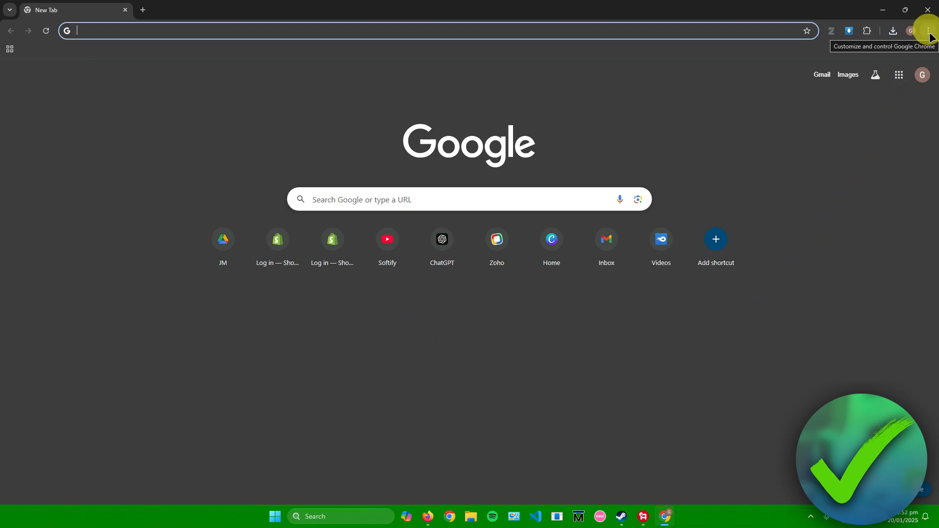
# Step: Go to the Chrome Web Store through the browser menu's Extensions submenu
pyautogui.click(927, 30)
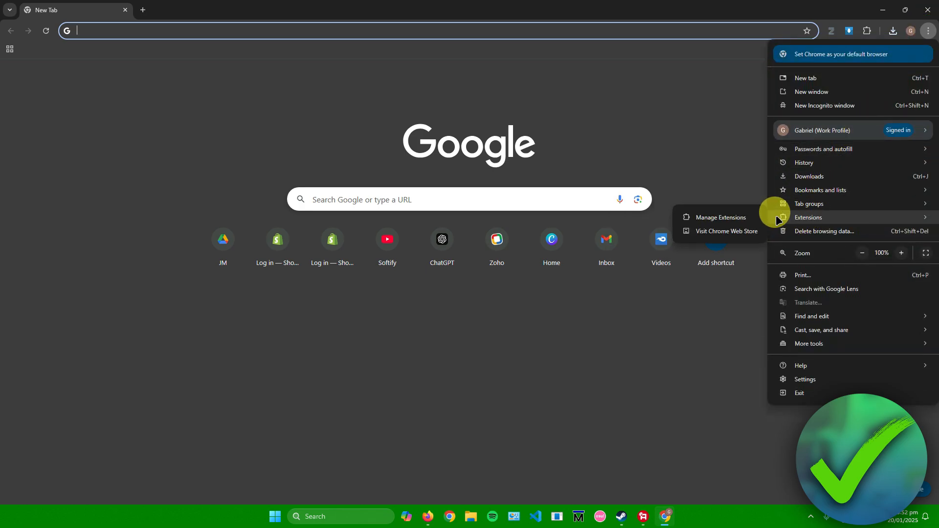
pyautogui.moveTo(745, 236)
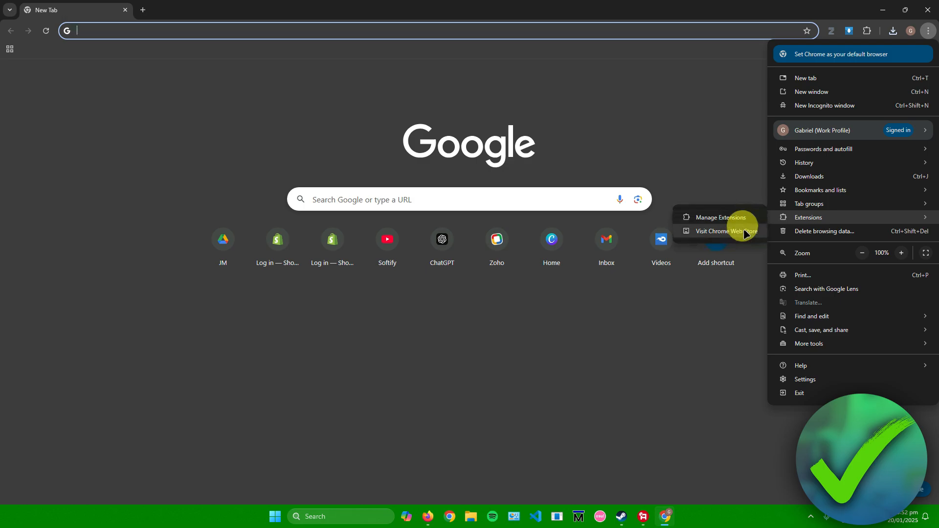
pyautogui.moveTo(718, 238)
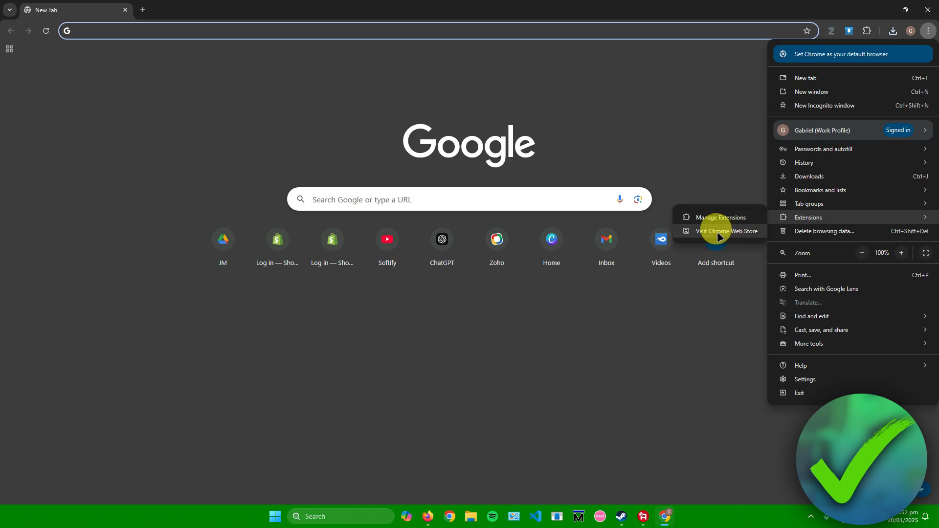
pyautogui.click(725, 232)
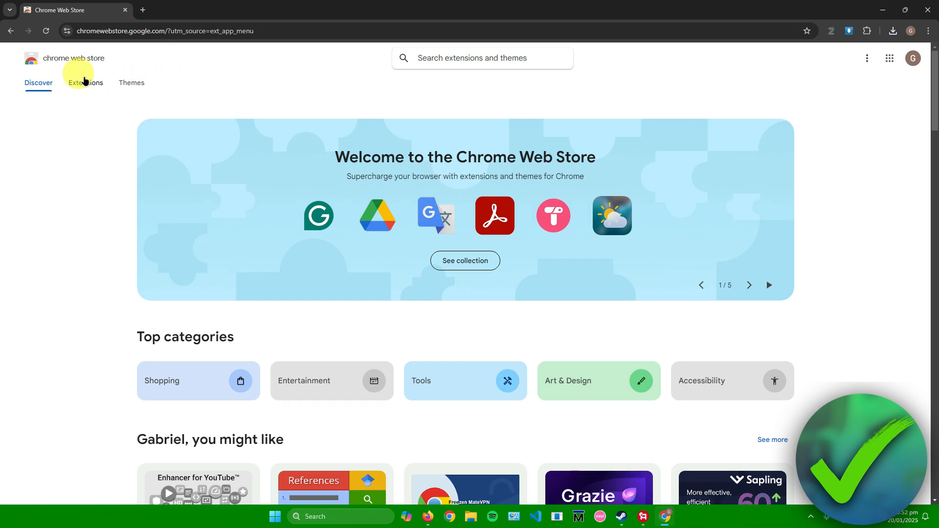
# Step: Search the store's Extensions category for uTorrent
pyautogui.click(85, 83)
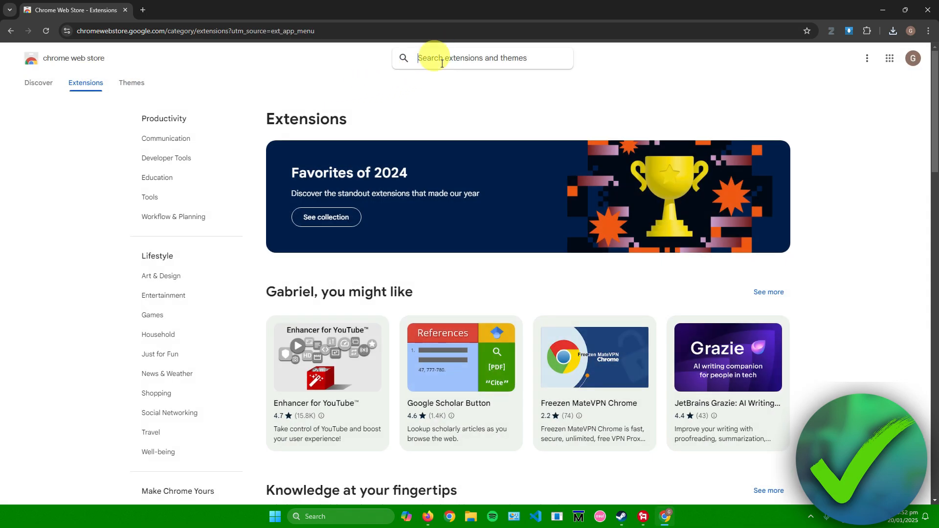
pyautogui.write('tor')
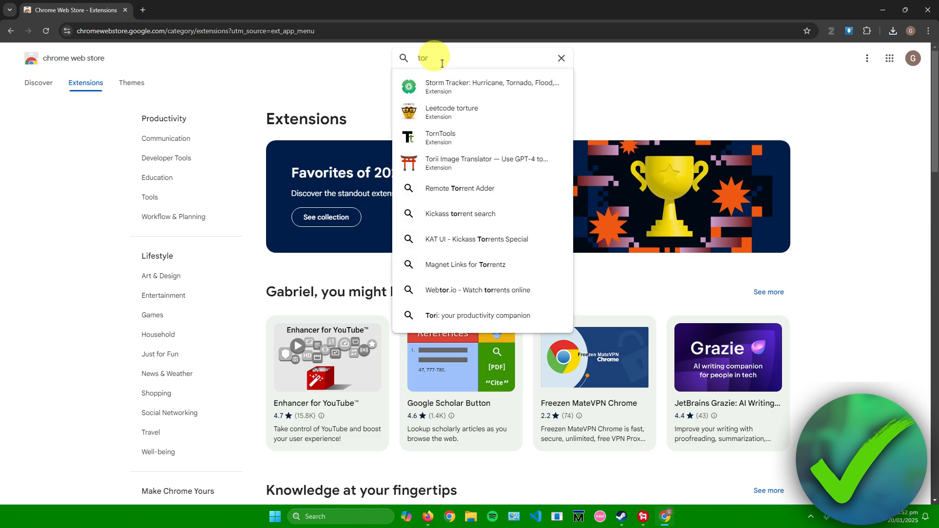
pyautogui.press('Return')
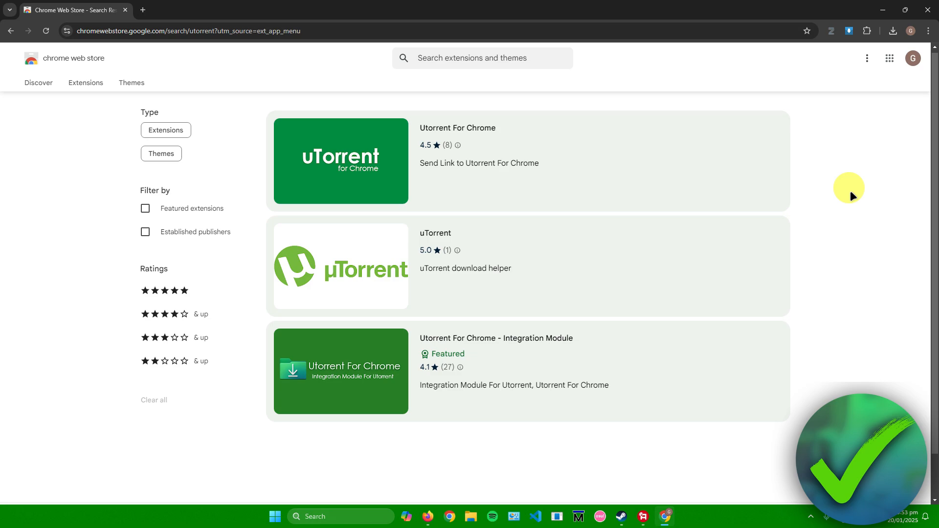
pyautogui.moveTo(353, 356)
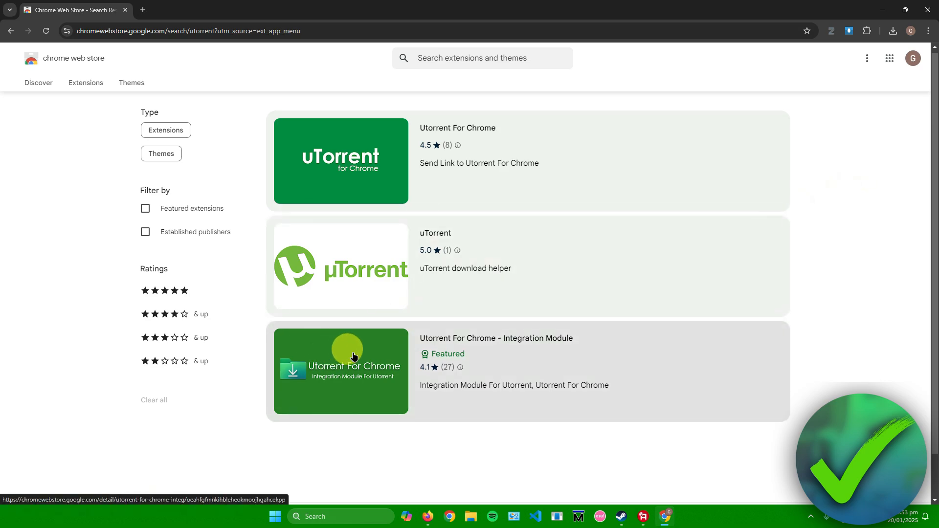
pyautogui.moveTo(472, 349)
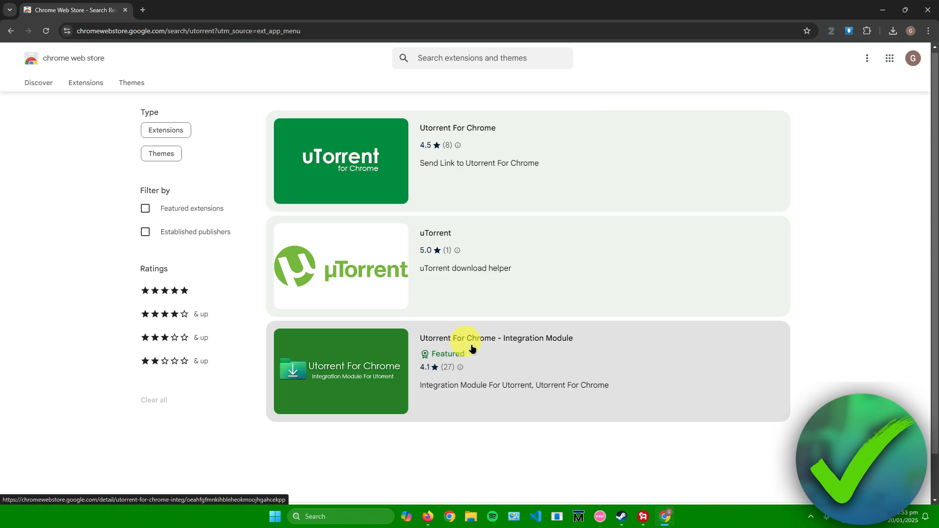
pyautogui.moveTo(426, 368)
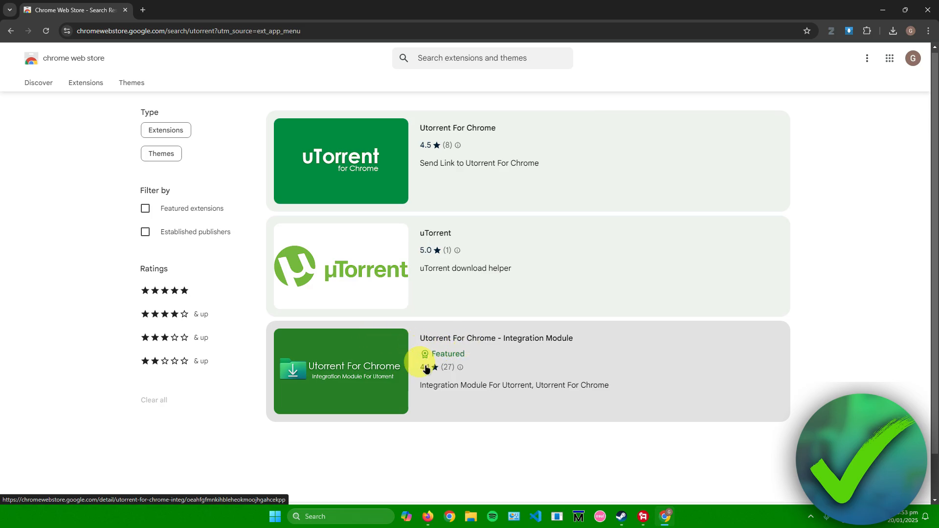
pyautogui.moveTo(442, 339)
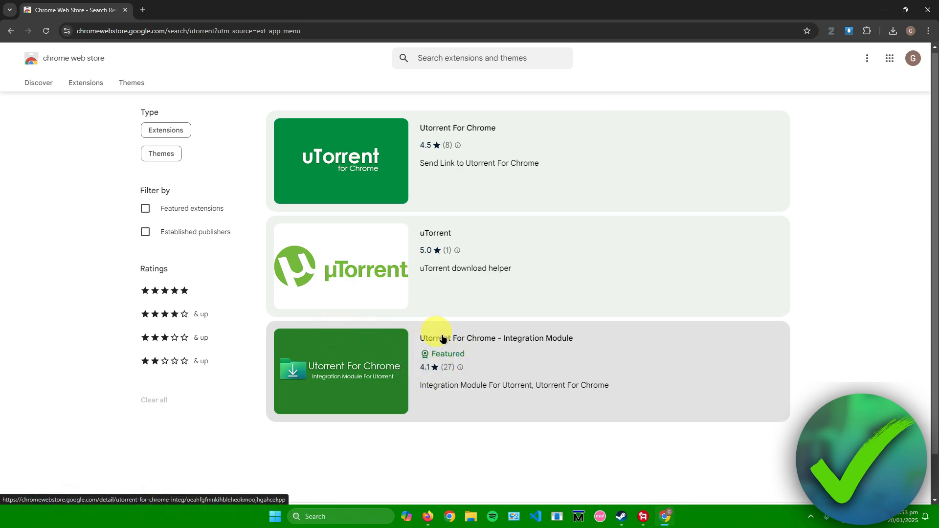
# Step: Open the 'Utorrent For Chrome - Integration Module' detail page from the results
pyautogui.click(497, 338)
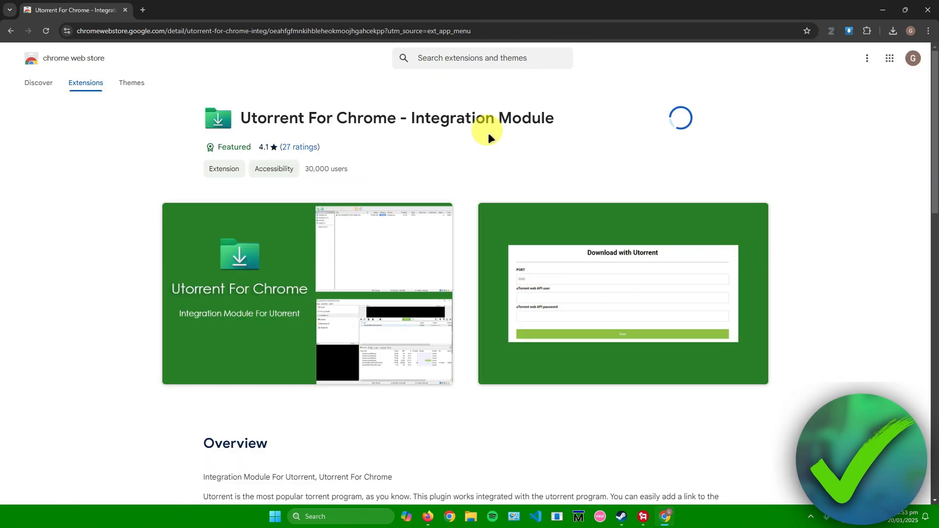
pyautogui.moveTo(359, 126)
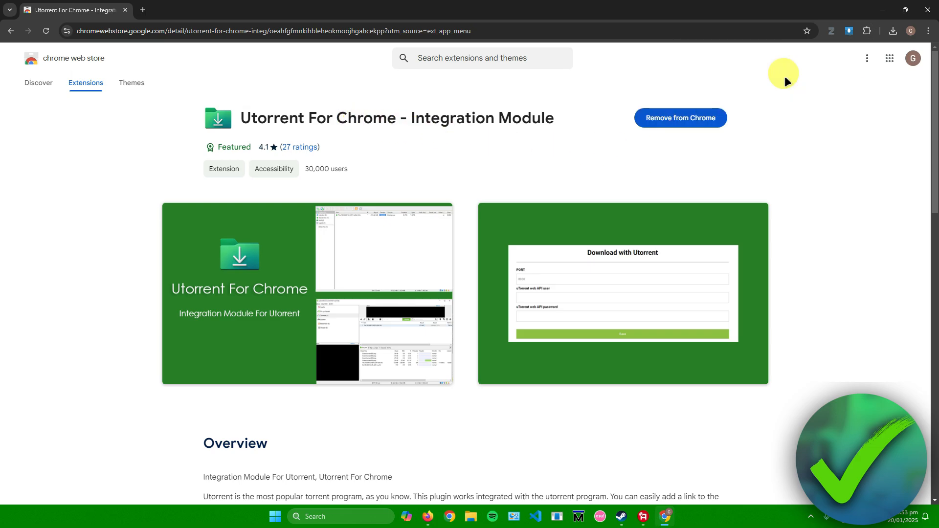
pyautogui.moveTo(142, 10)
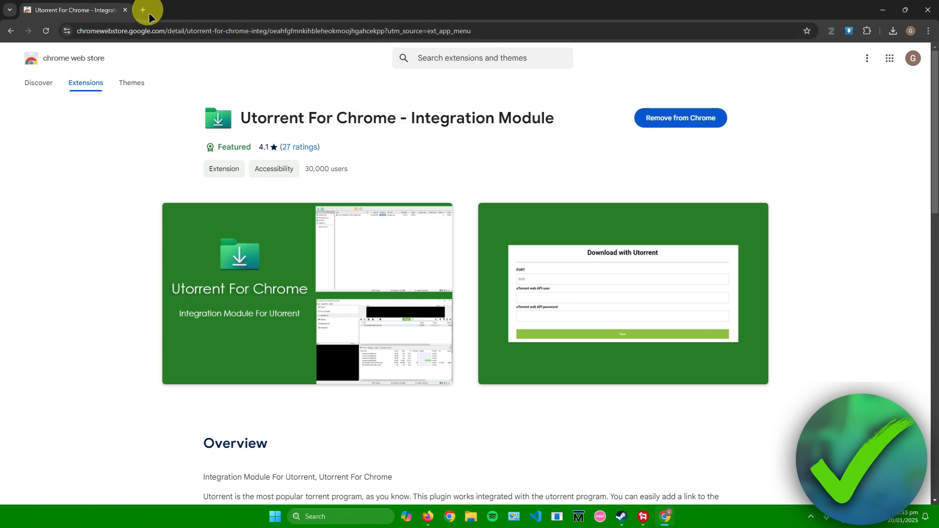
# Step: On a new tab, show the Utorrent integration extension's toolbar context menu
pyautogui.click(142, 10)
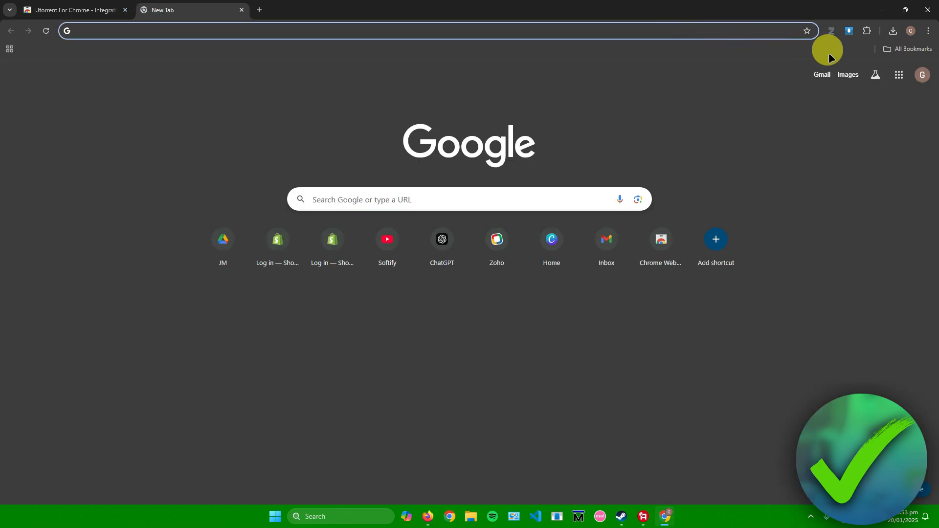
pyautogui.moveTo(867, 31)
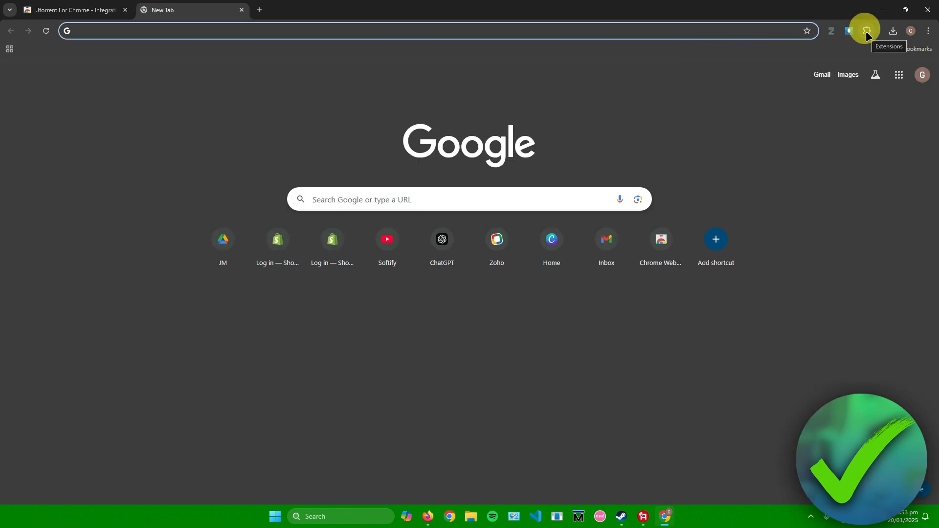
pyautogui.click(865, 30)
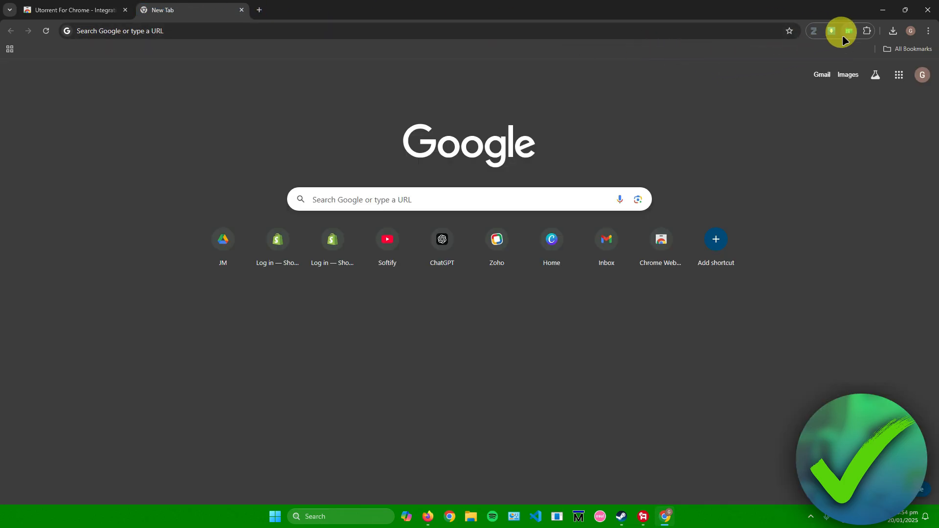
pyautogui.rightClick(832, 30)
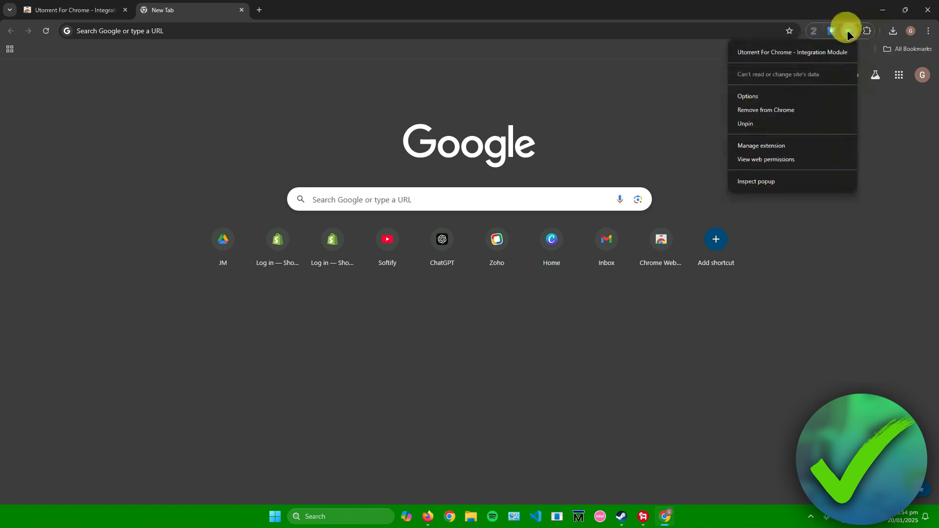
pyautogui.moveTo(760, 97)
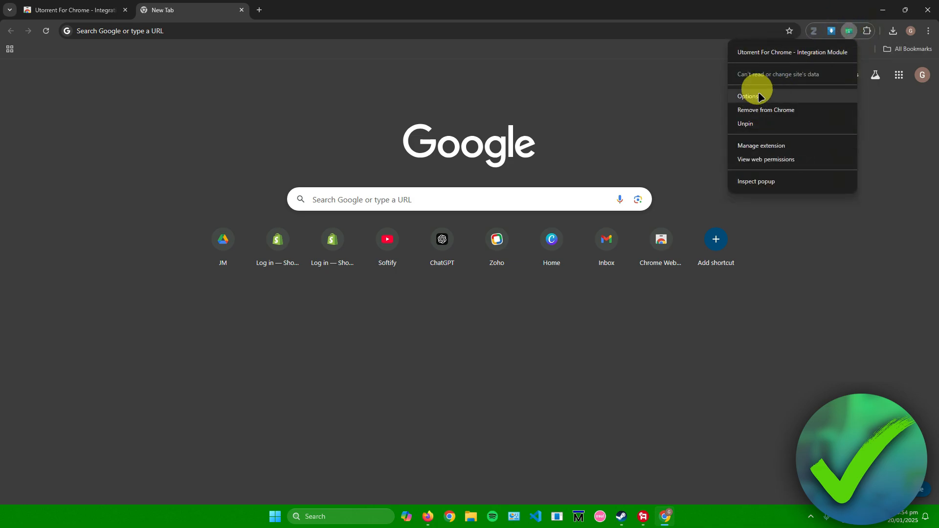
# Step: Browse the extension's options page of port and web API login settings, then reopen its menu
pyautogui.click(749, 96)
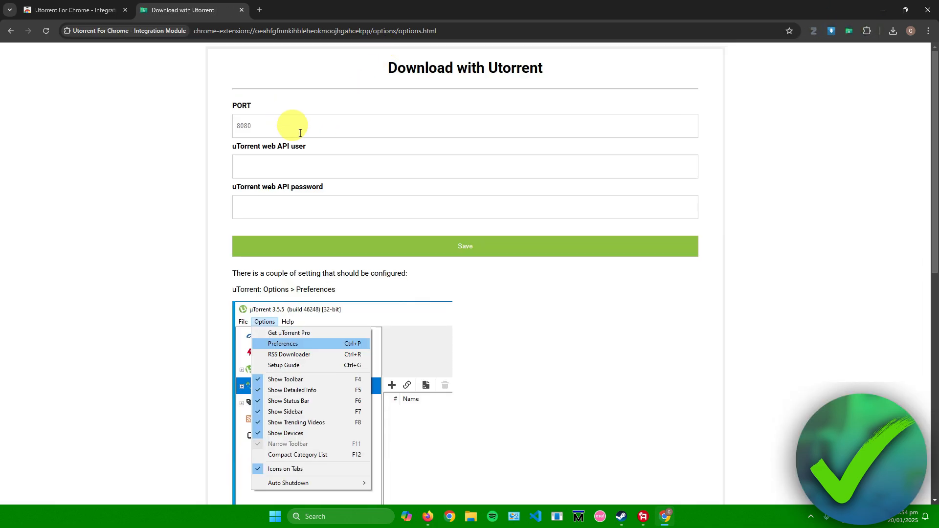
pyautogui.scroll(-3)
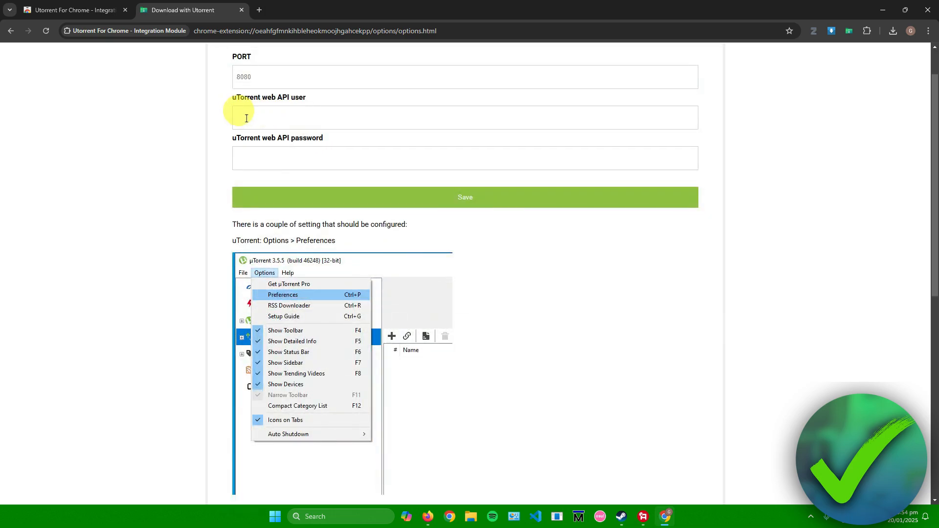
pyautogui.scroll(-3)
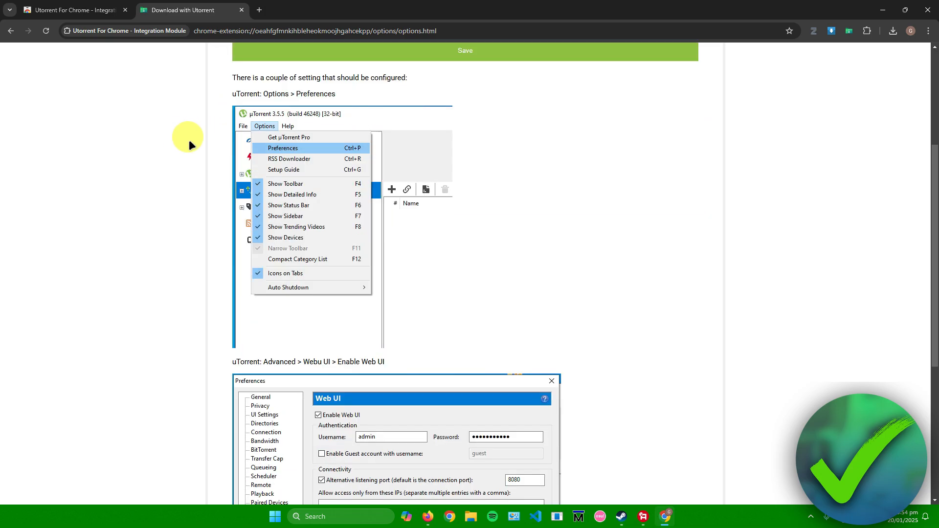
pyautogui.scroll(3)
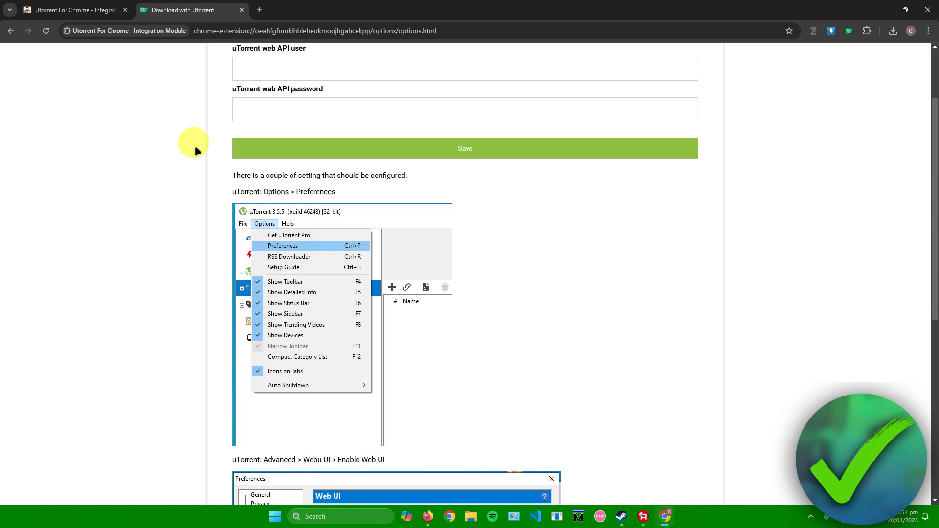
pyautogui.scroll(-3)
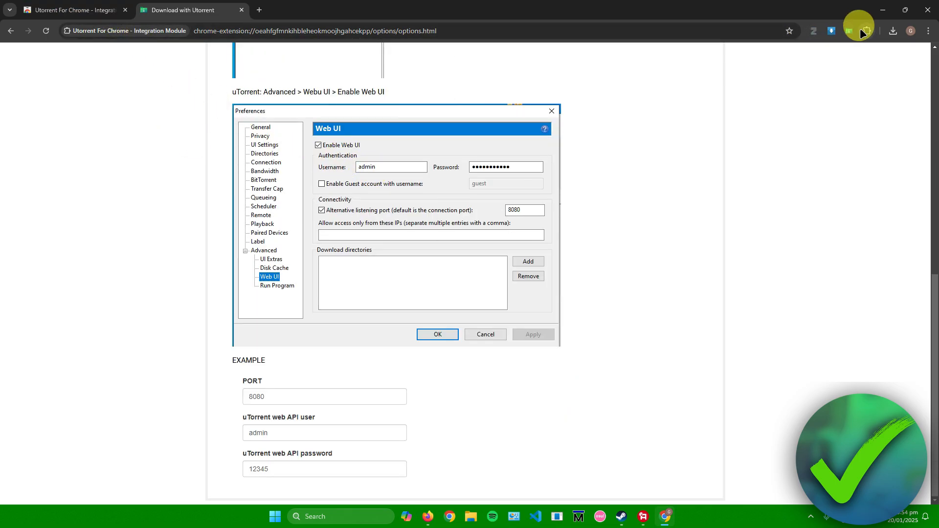
pyautogui.rightClick(849, 31)
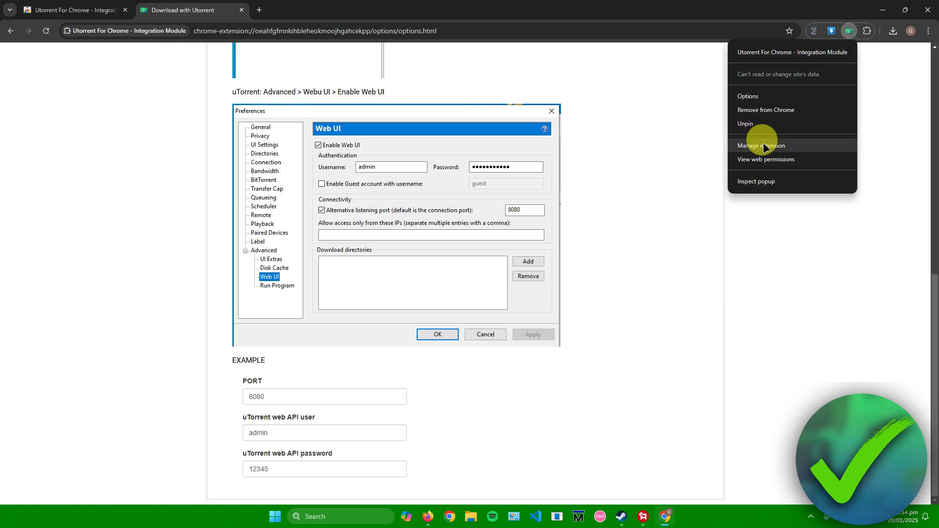
# Step: Review the uTorrent module's extension details page, then view its Chrome Web Store listing
pyautogui.click(761, 146)
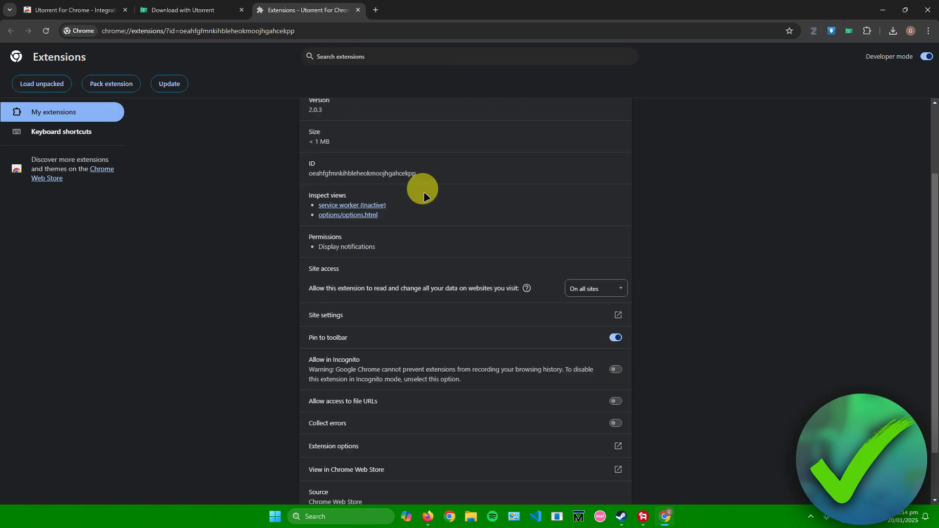
pyautogui.scroll(-3)
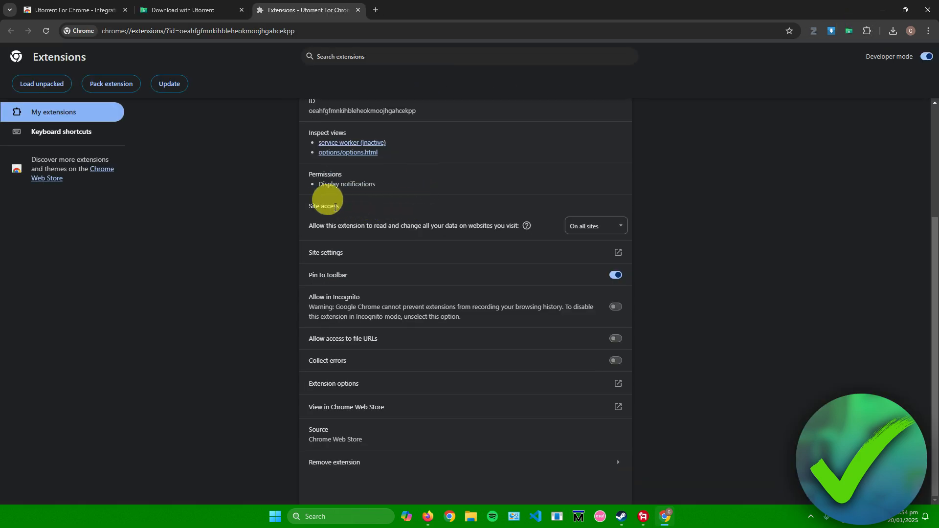
pyautogui.moveTo(419, 240)
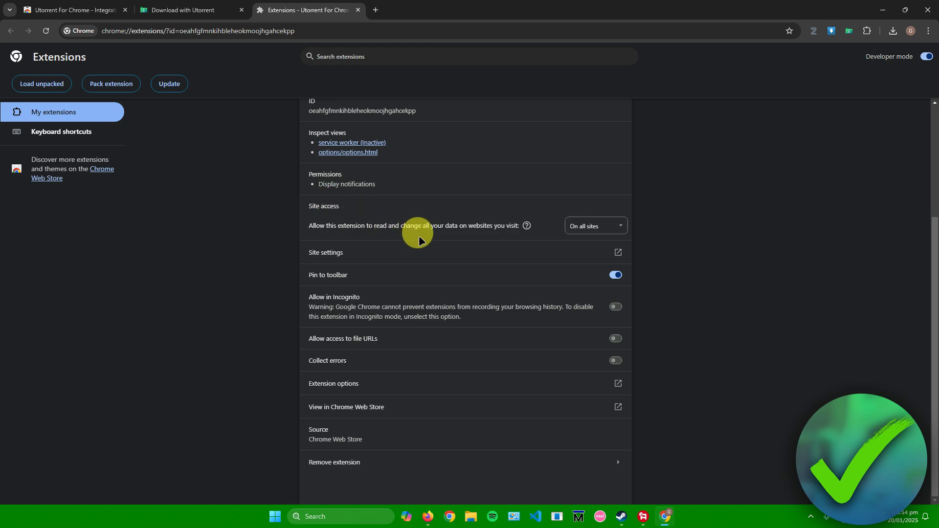
pyautogui.click(357, 10)
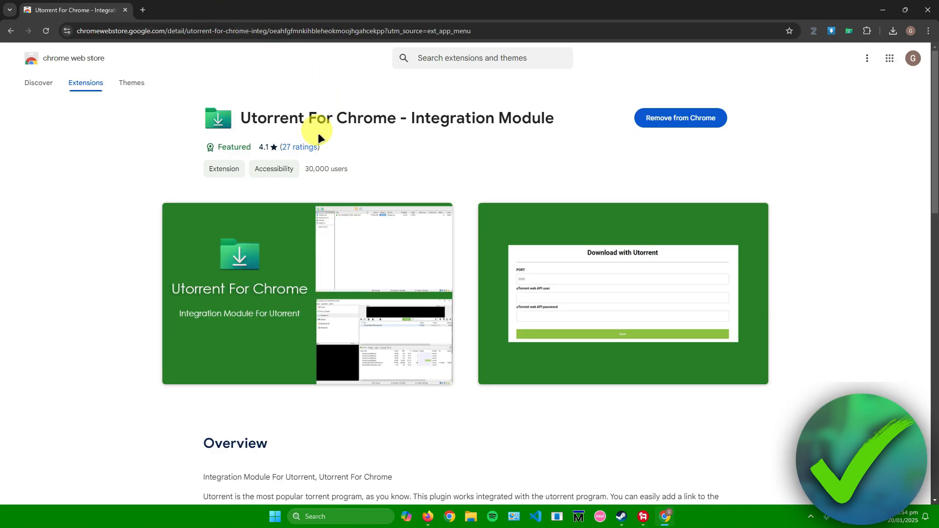
pyautogui.moveTo(221, 103)
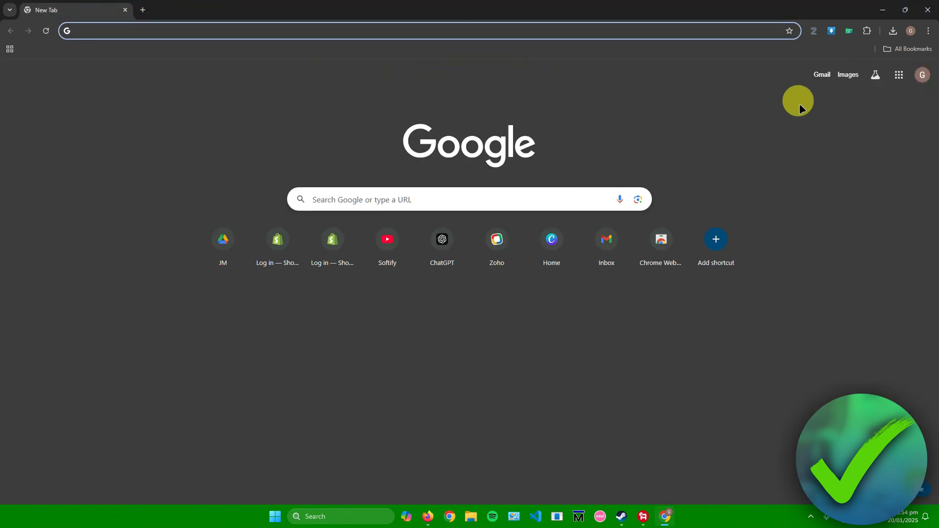
# Step: Remove Utorrent For Chrome from the Extensions panel, then reopen the panel to confirm
pyautogui.click(867, 31)
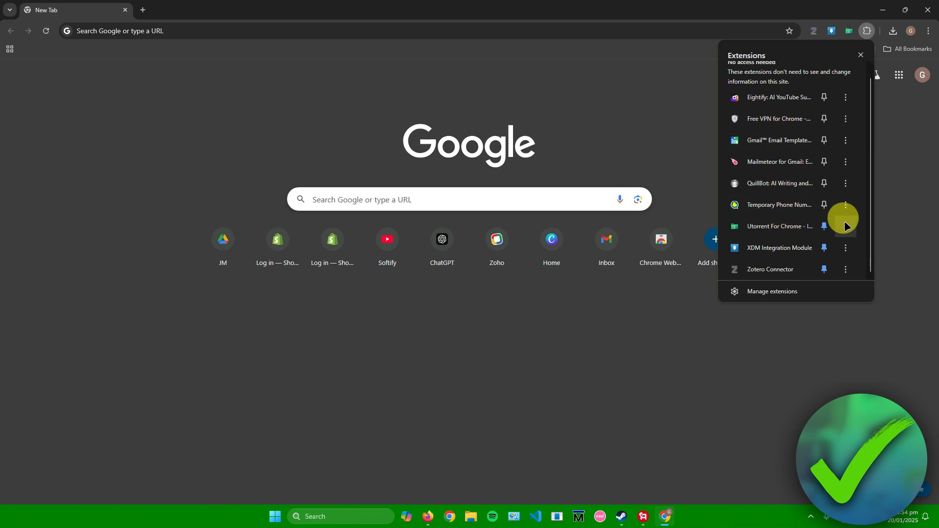
pyautogui.click(846, 227)
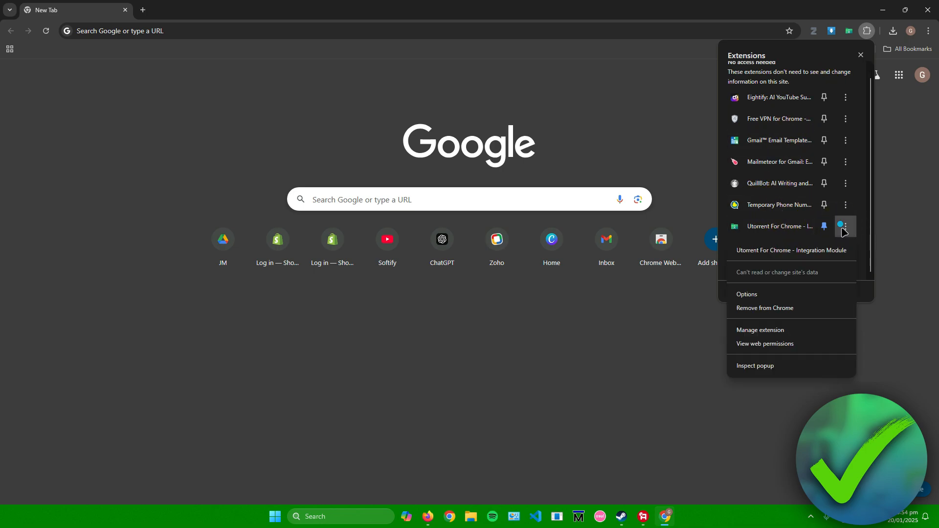
pyautogui.moveTo(773, 307)
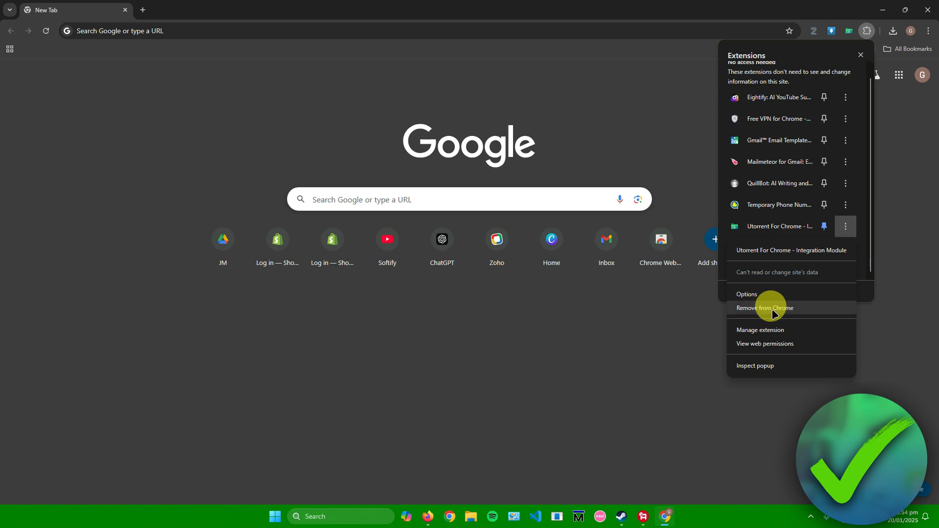
pyautogui.moveTo(756, 310)
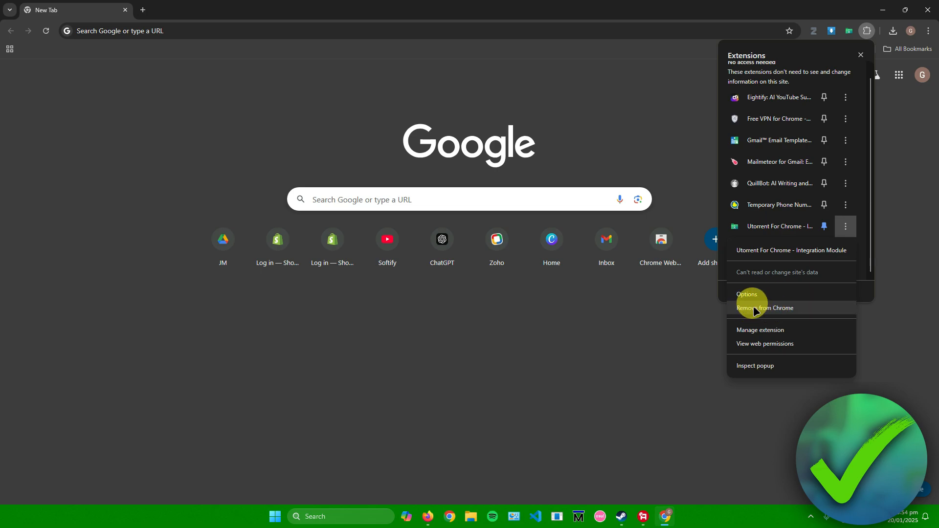
pyautogui.click(766, 307)
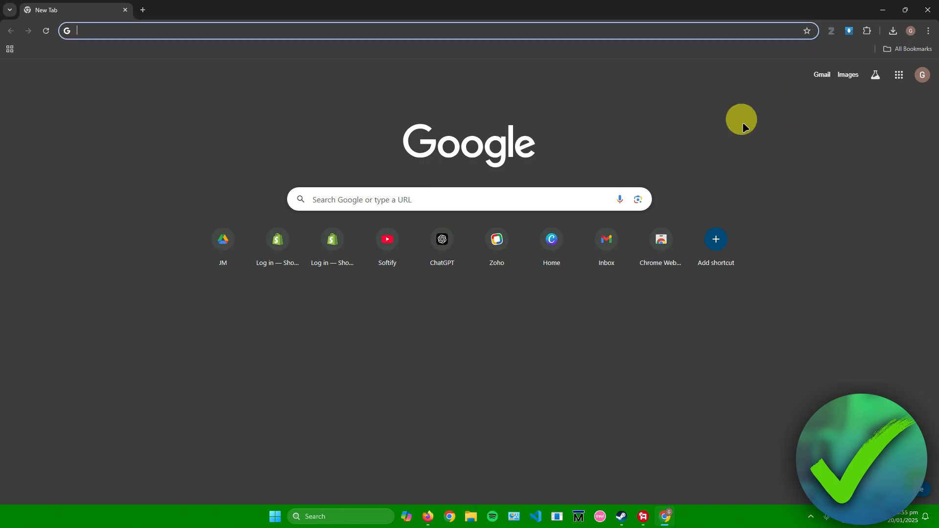
pyautogui.click(866, 30)
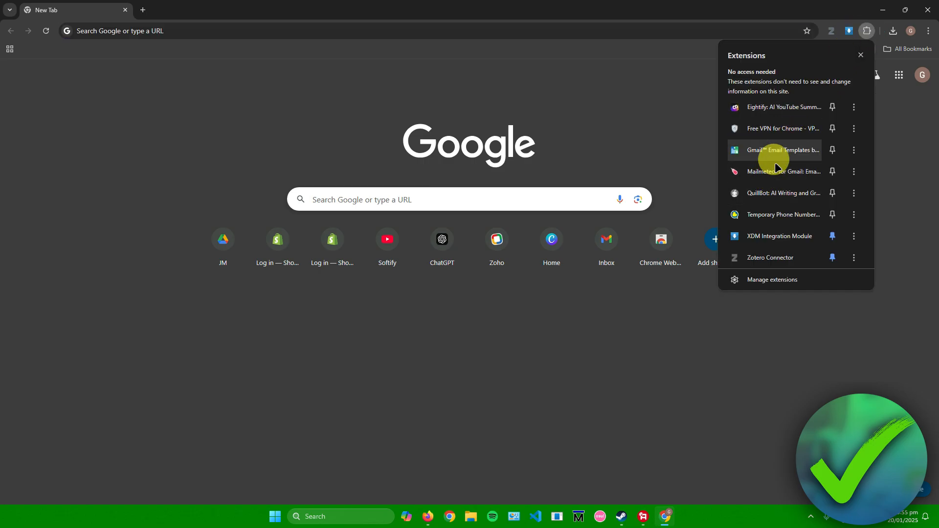
pyautogui.moveTo(586, 81)
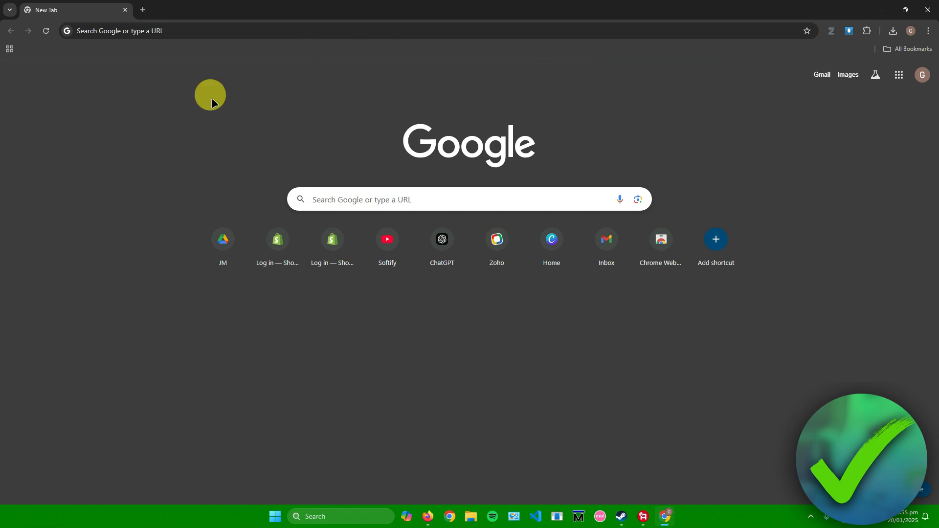
pyautogui.moveTo(359, 432)
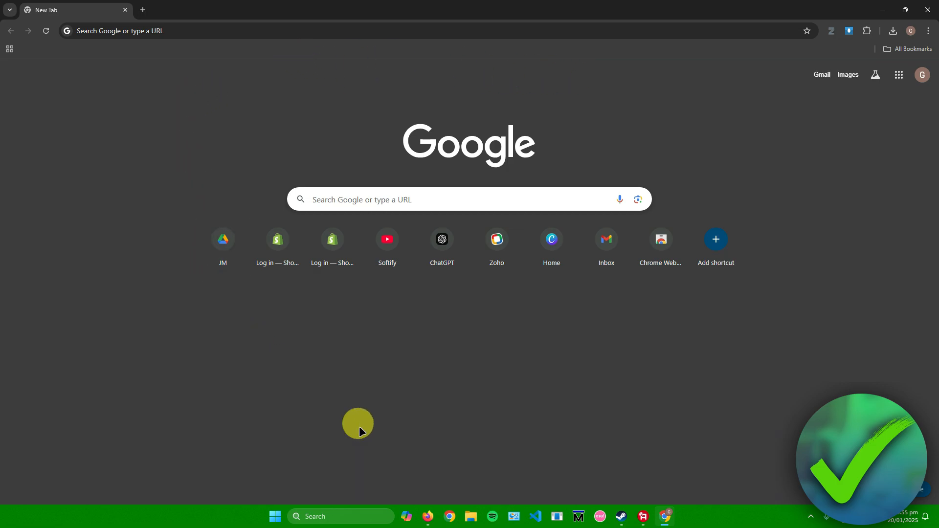